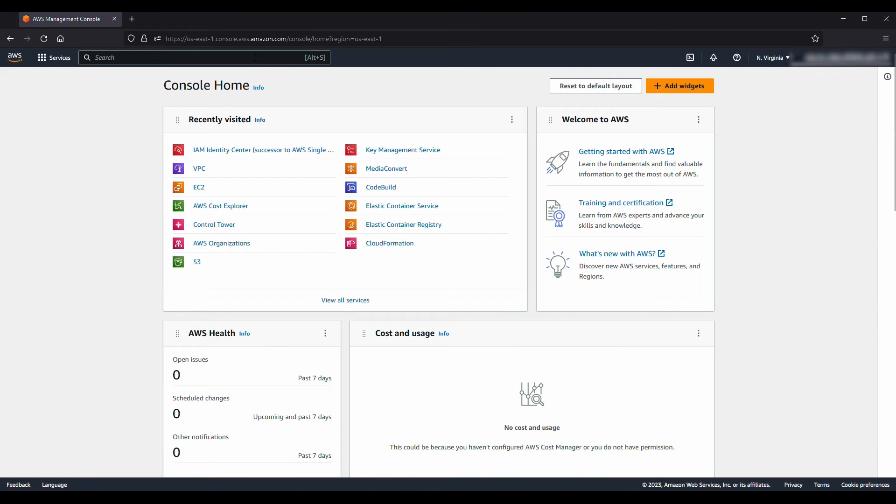
# Step: Search the console for IAM and open the IAM service
pyautogui.click(204, 57)
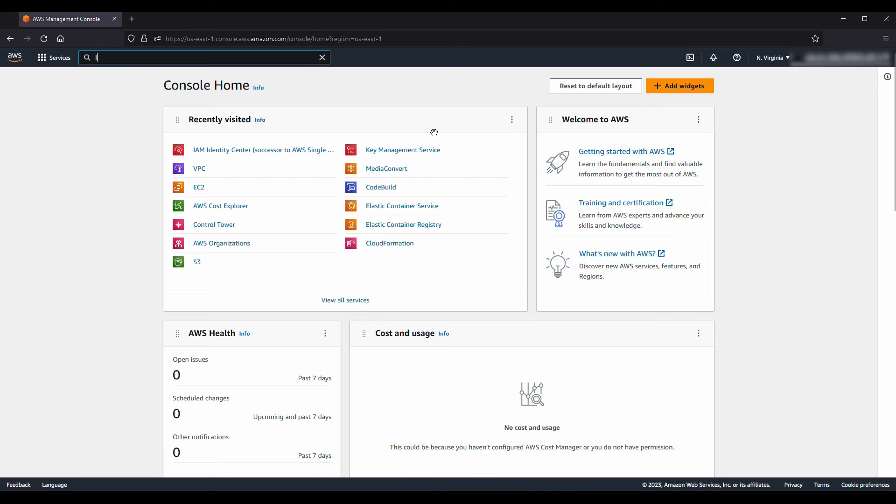
pyautogui.write('IAM')
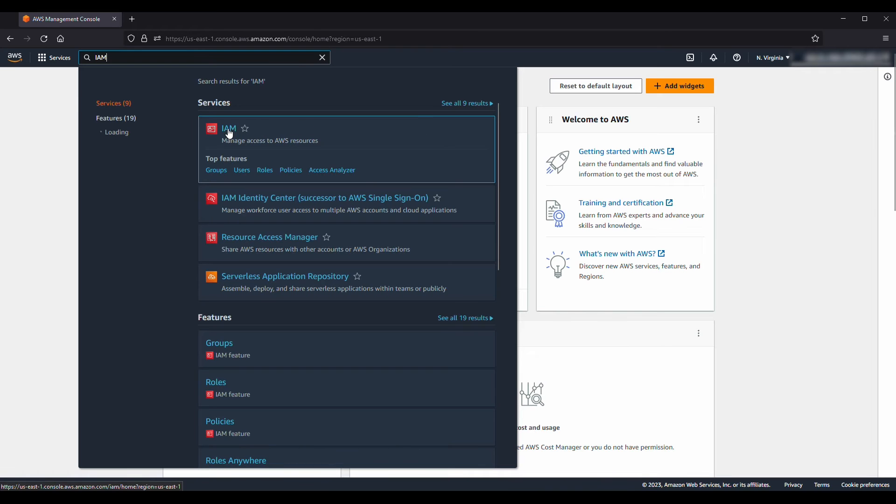
pyautogui.click(229, 128)
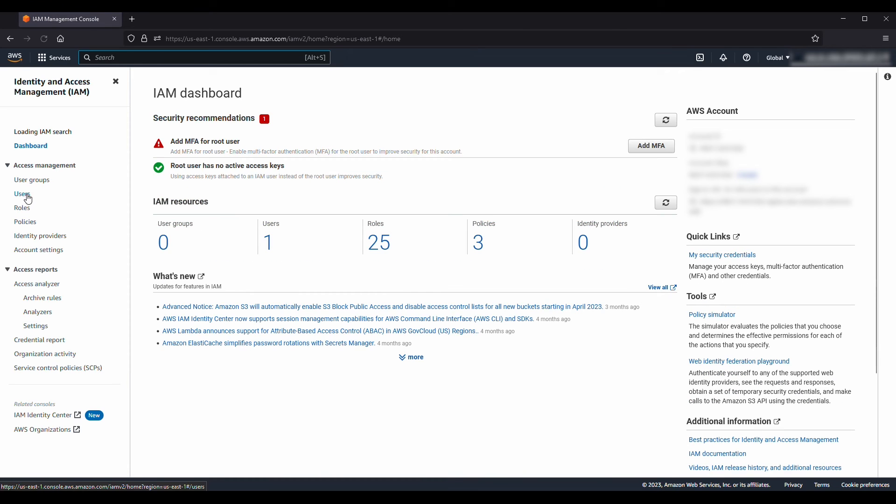
# Step: Open TestUser from the IAM Users list and view its Security credentials tab
pyautogui.click(22, 194)
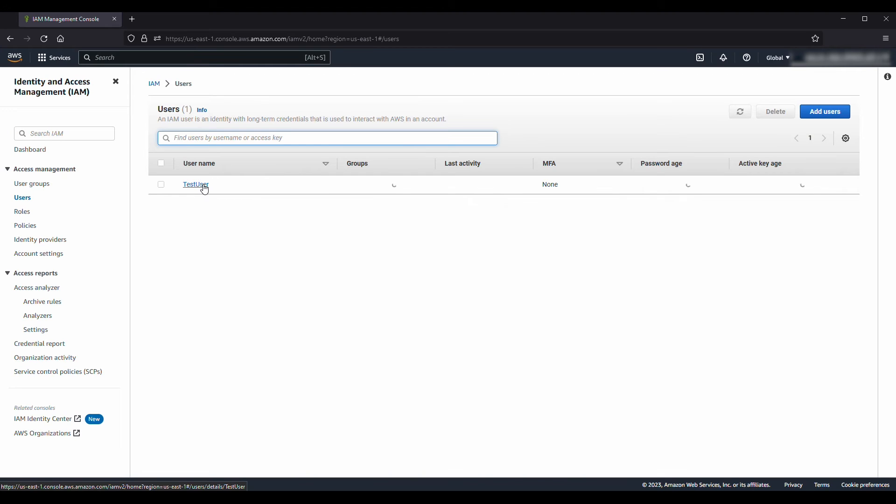
pyautogui.click(195, 184)
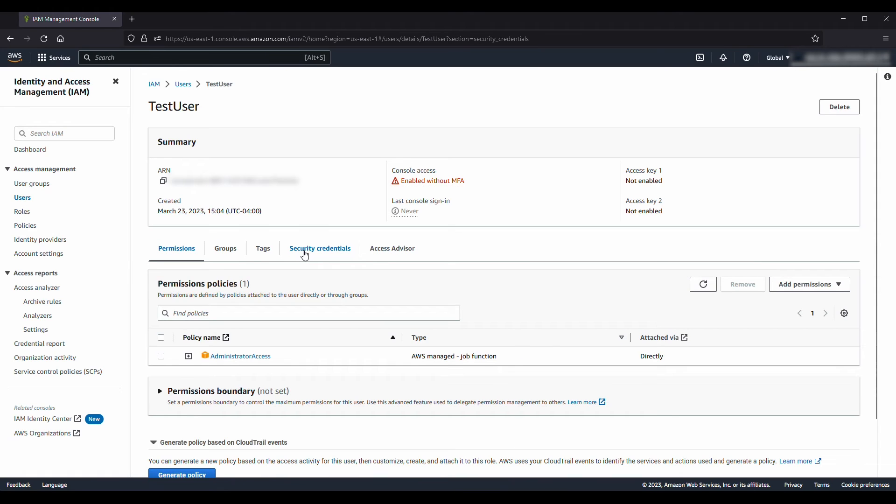
pyautogui.click(319, 248)
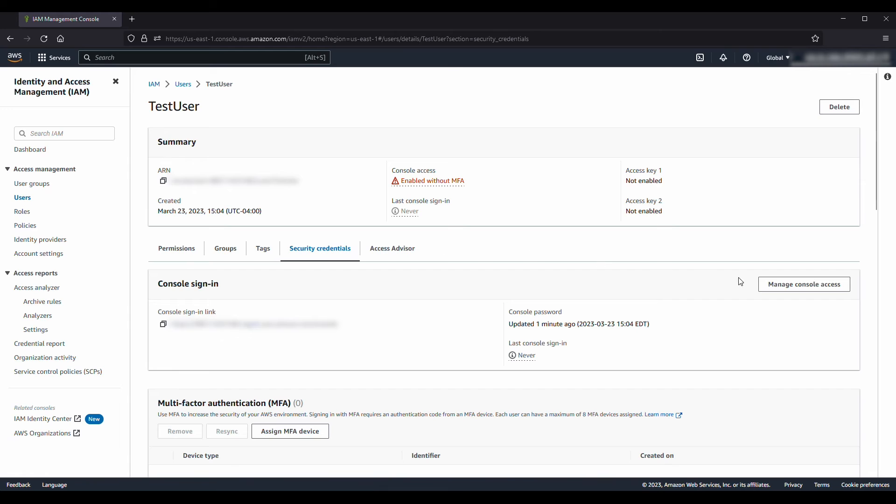
# Step: Open Manage console access from TestUser's Console sign-in section
pyautogui.click(803, 284)
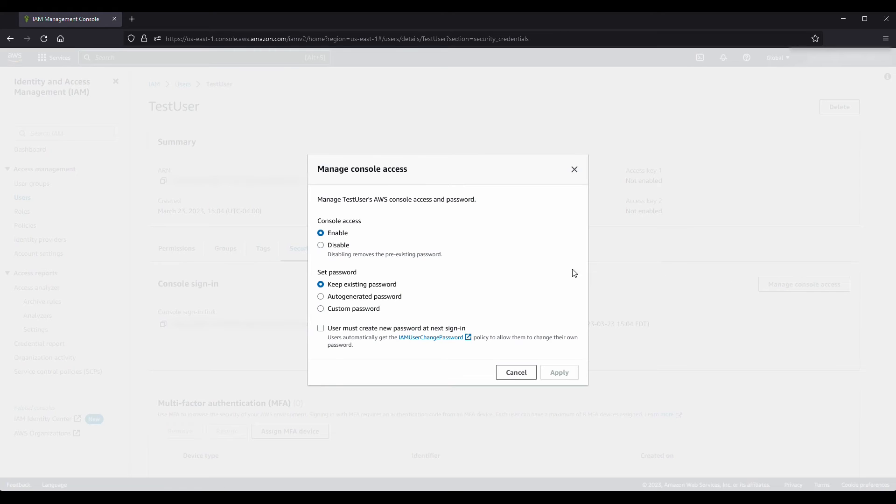
pyautogui.moveTo(389, 242)
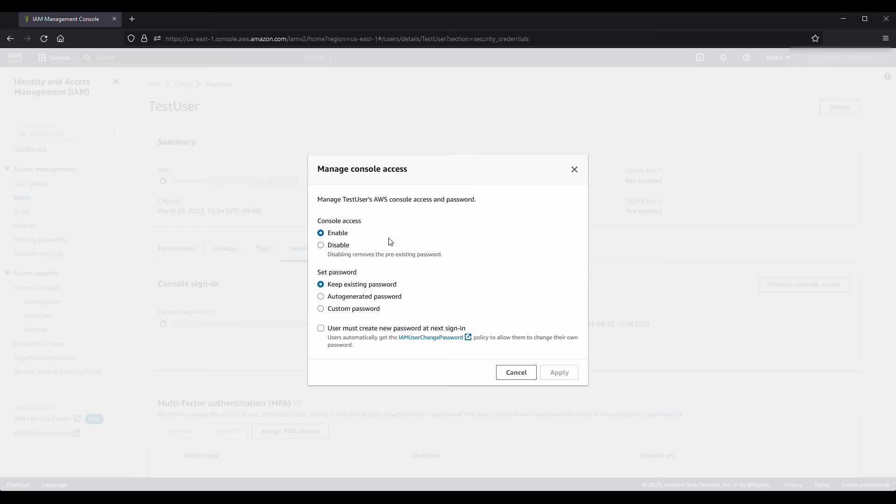
pyautogui.moveTo(388, 244)
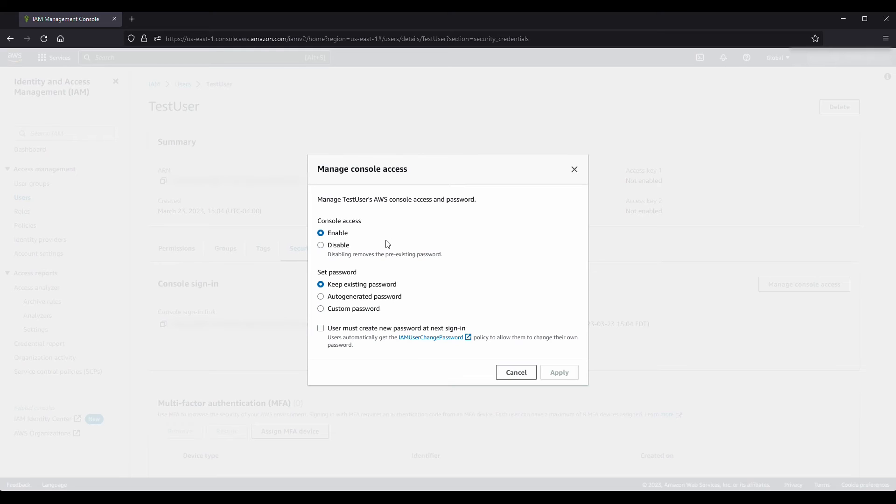
pyautogui.moveTo(370, 280)
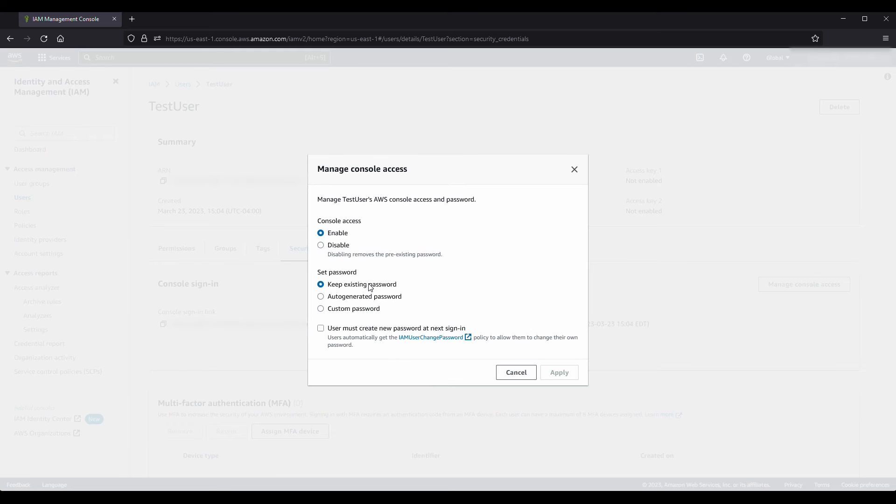
pyautogui.moveTo(368, 292)
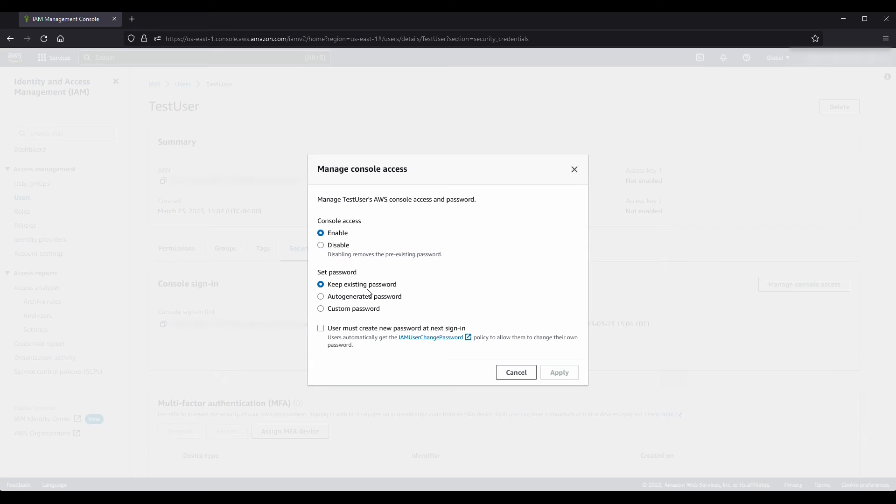
pyautogui.moveTo(368, 293)
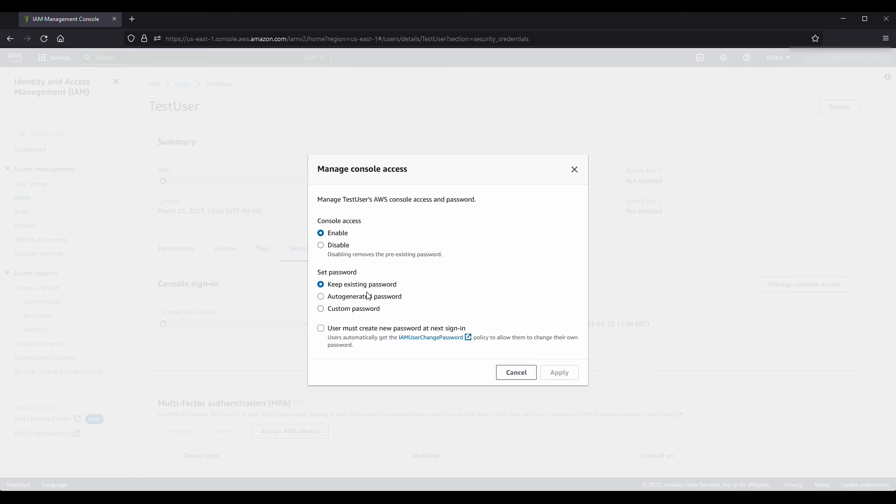
pyautogui.moveTo(361, 312)
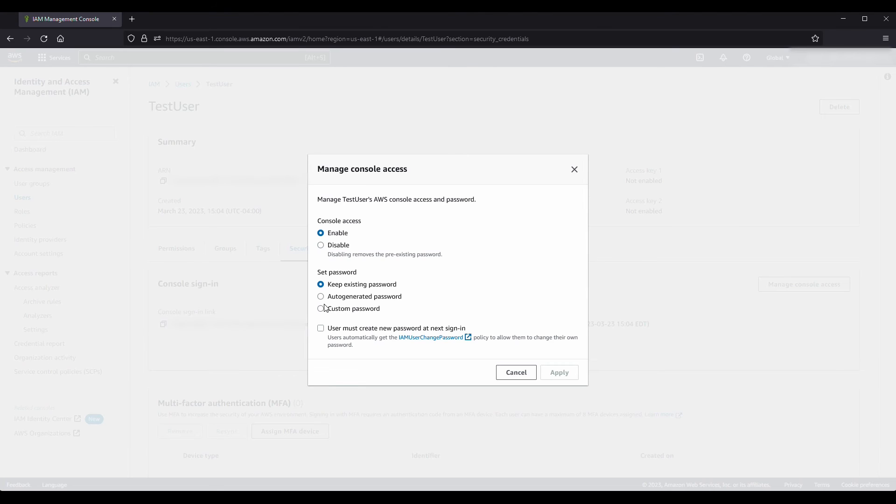
# Step: Apply an autogenerated password that TestUser must change at next sign-in
pyautogui.click(321, 296)
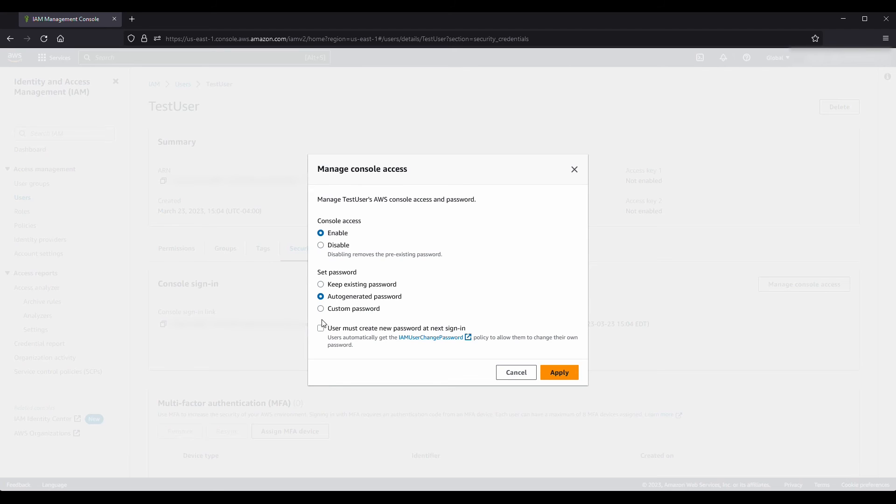
pyautogui.click(321, 328)
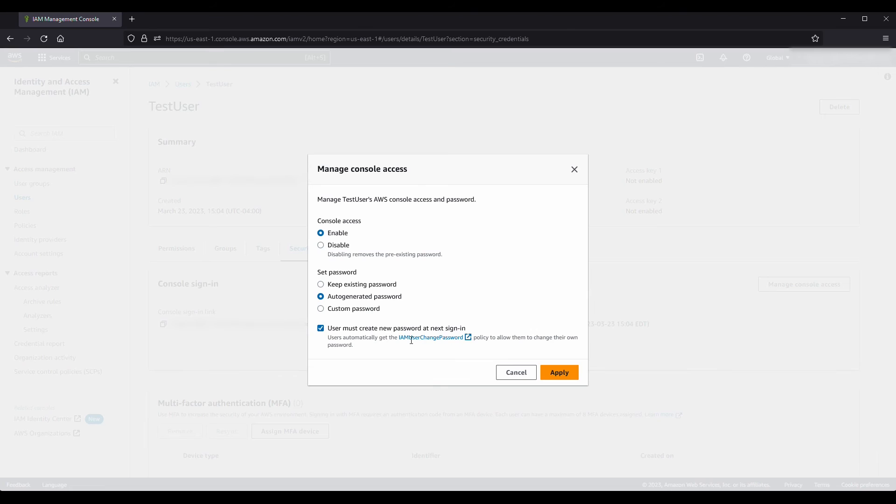
pyautogui.moveTo(545, 359)
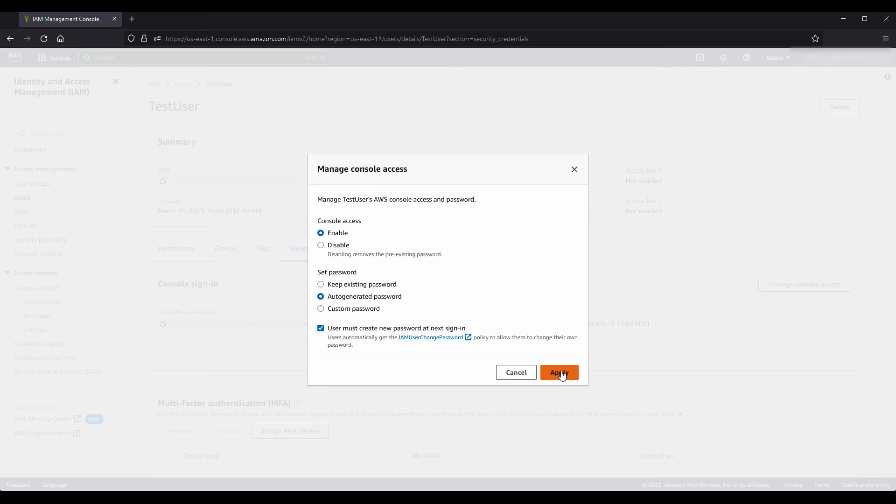
pyautogui.click(559, 372)
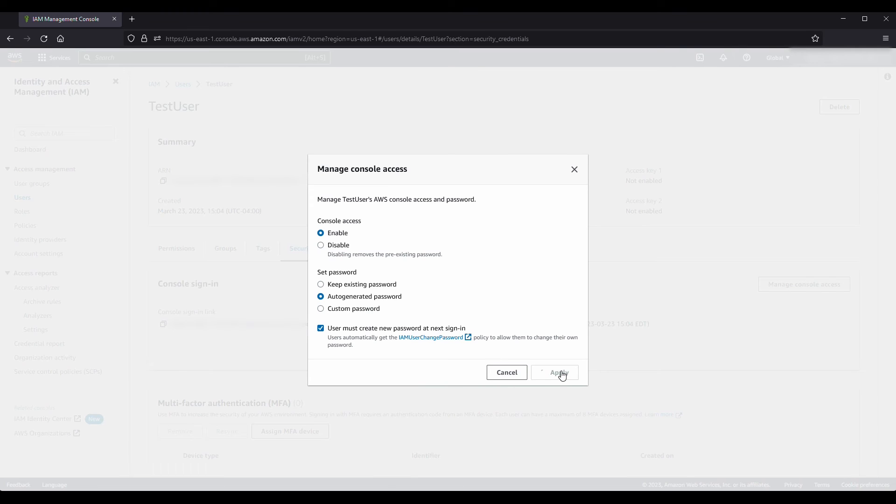
pyautogui.click(553, 371)
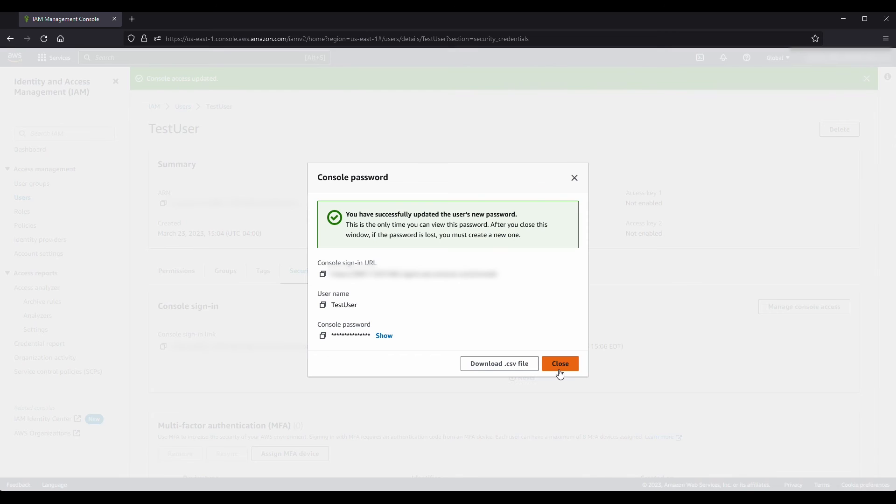
pyautogui.moveTo(384, 335)
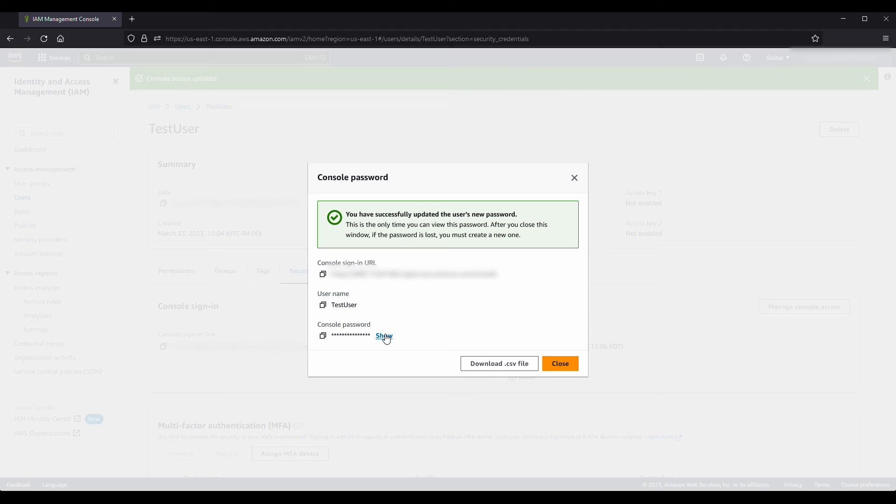
# Step: Show and select TestUser's new autogenerated password, then close the confirmation
pyautogui.click(384, 336)
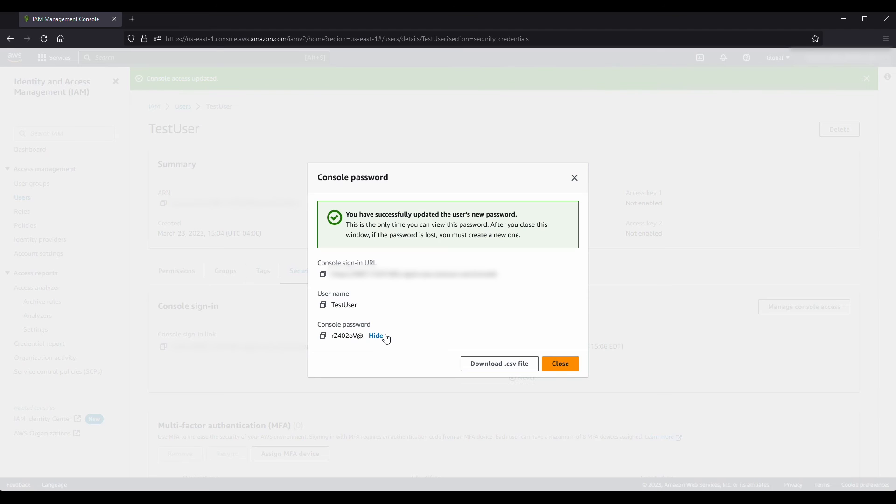
pyautogui.moveTo(368, 341)
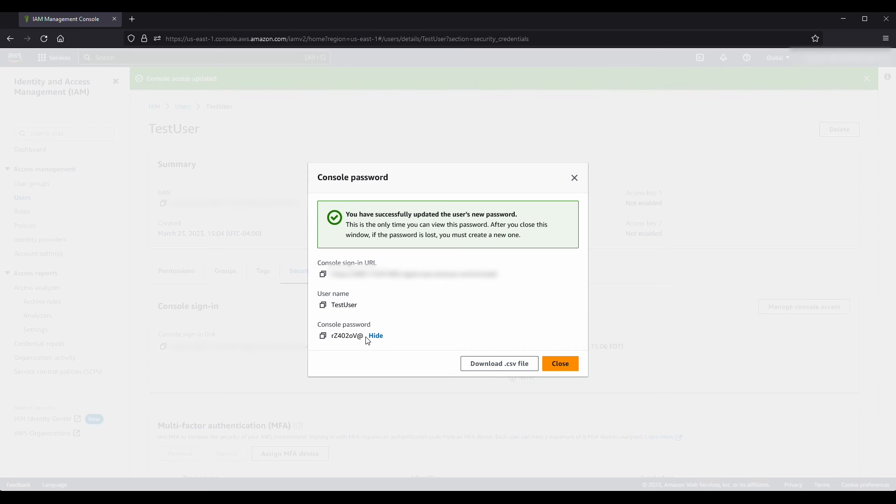
pyautogui.doubleClick(345, 335)
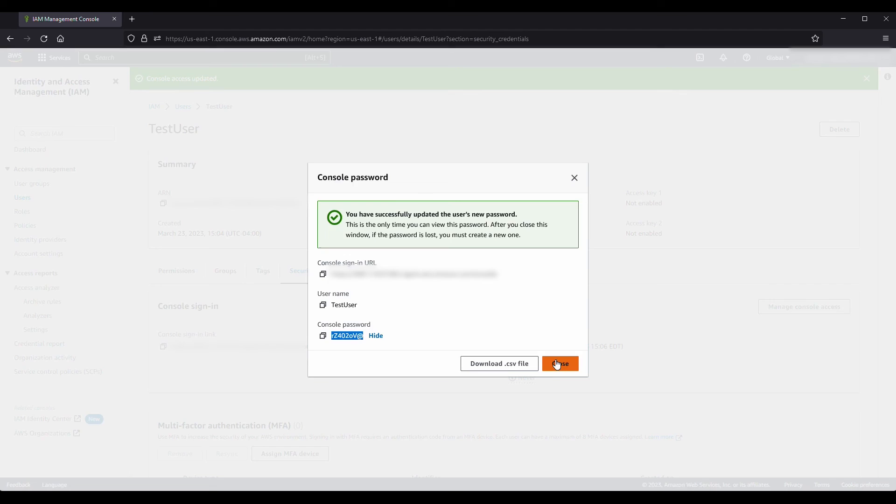
pyautogui.click(559, 364)
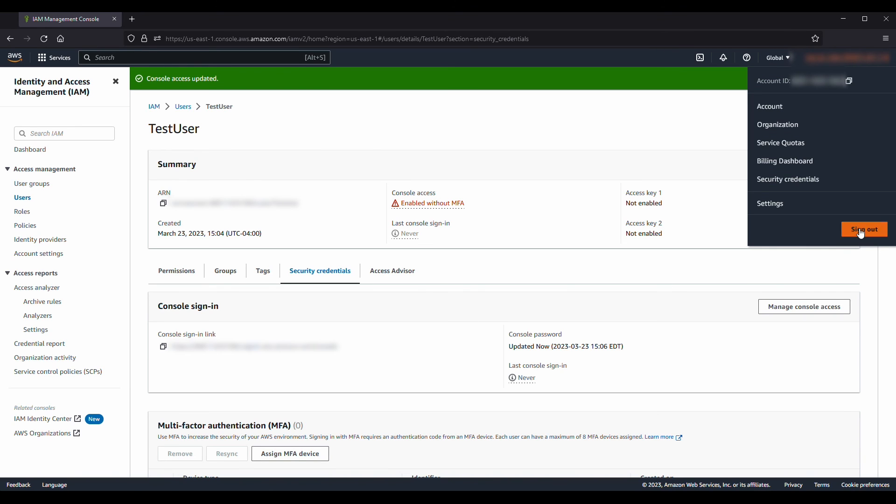
# Step: Sign out, return to the console sign-in page, and choose IAM user sign-in
pyautogui.click(862, 229)
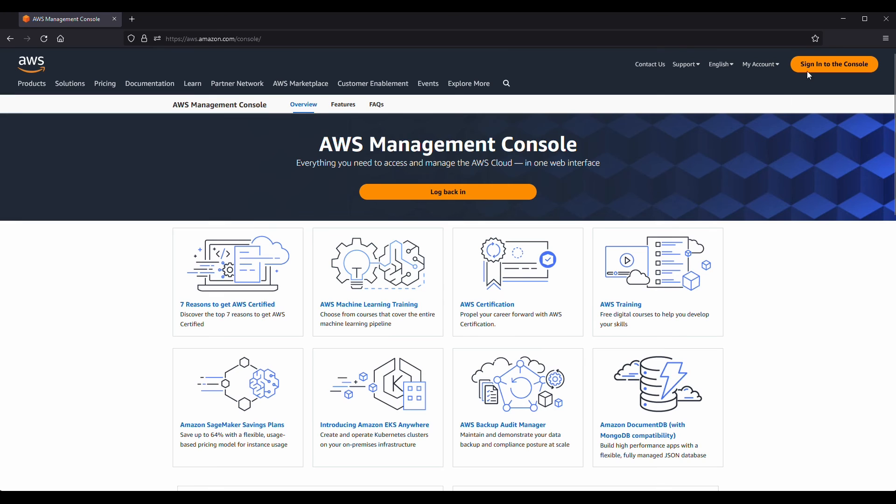
pyautogui.click(833, 63)
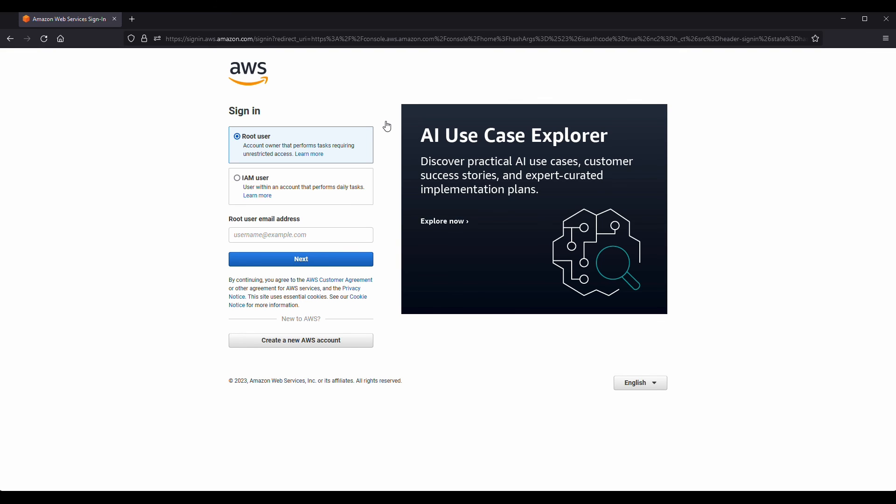
pyautogui.moveTo(376, 127)
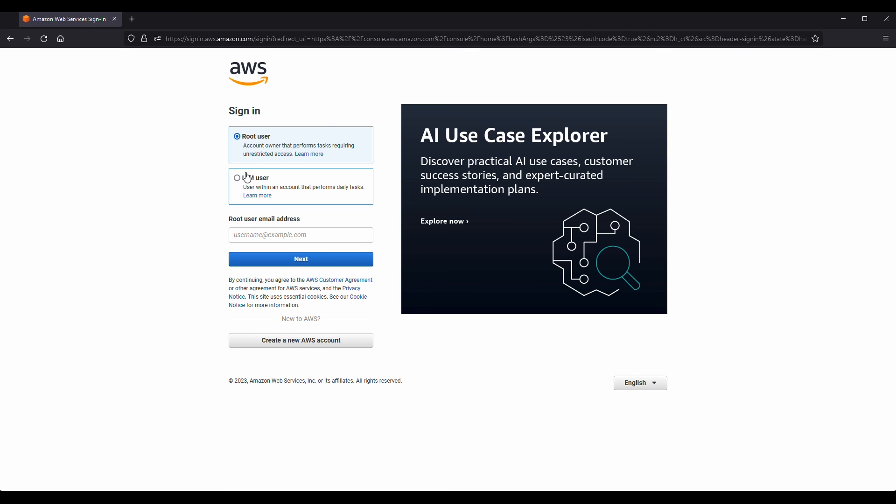
pyautogui.click(237, 177)
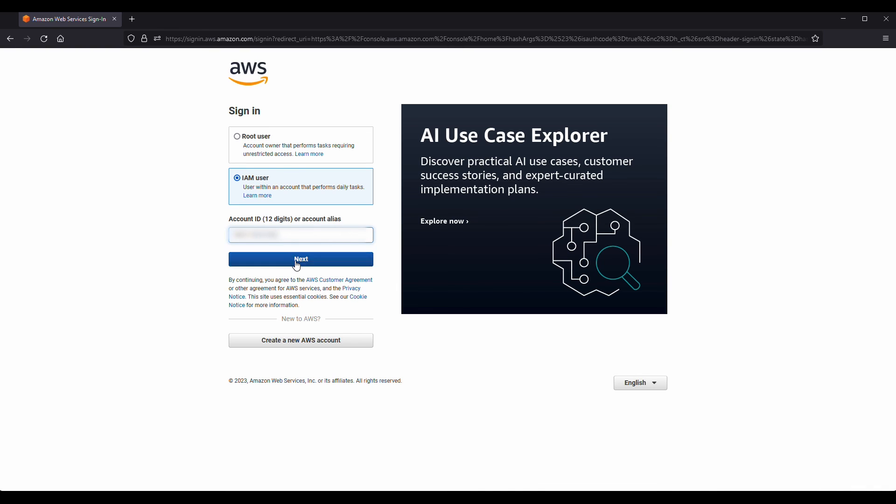
# Step: Sign in as TestUser with the temporary password and confirm the password change
pyautogui.click(301, 259)
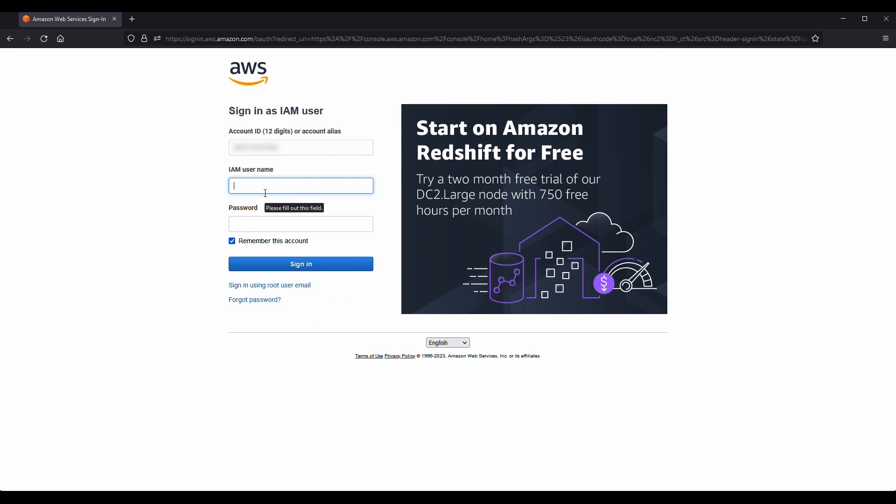
pyautogui.write('TestUser')
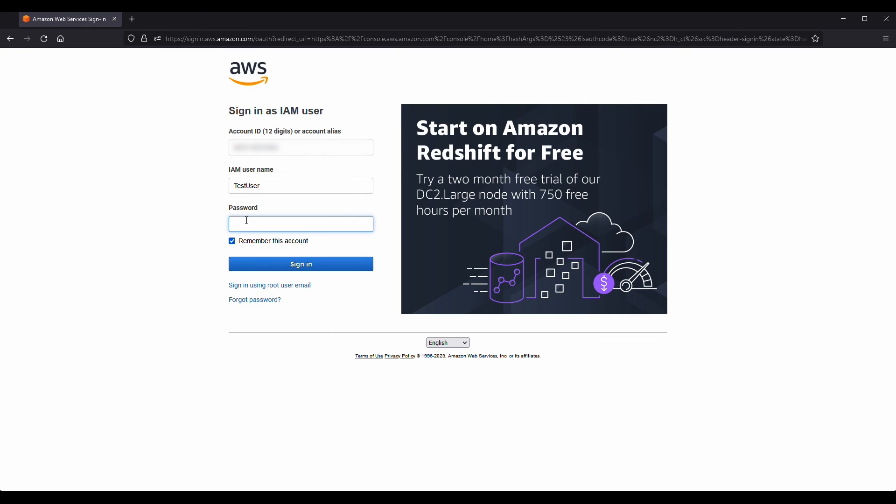
pyautogui.click(301, 263)
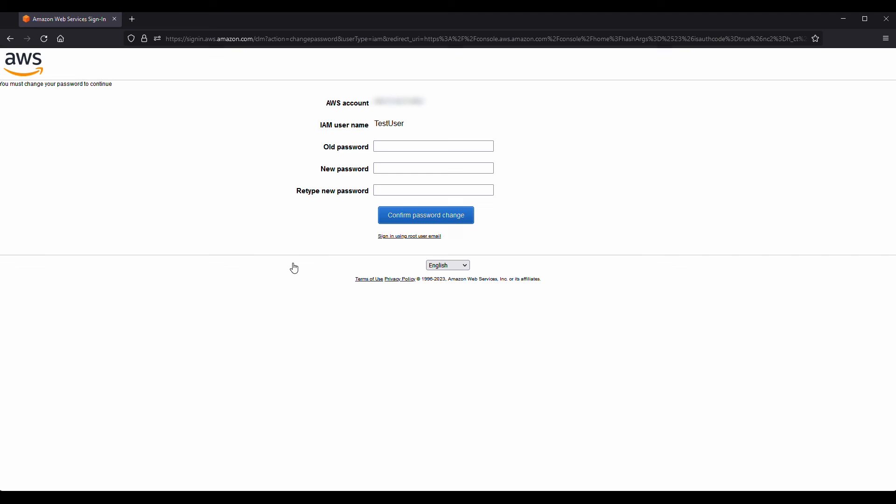
pyautogui.write('•')
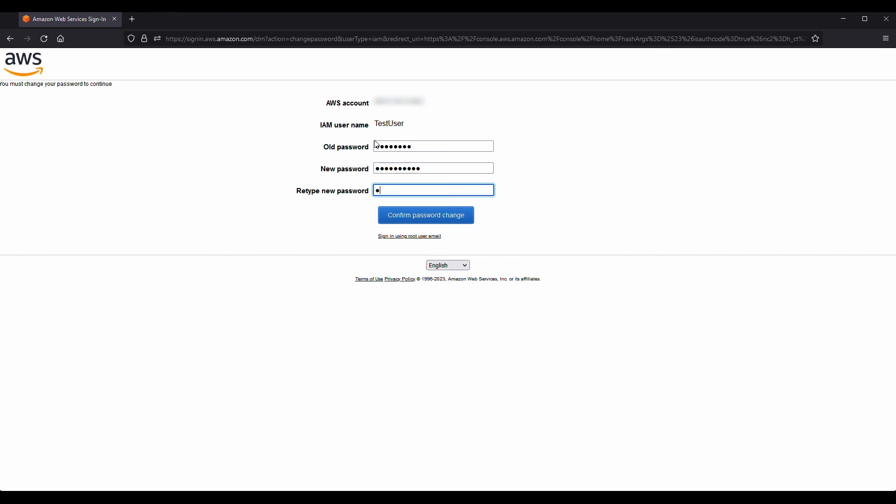
pyautogui.click(425, 215)
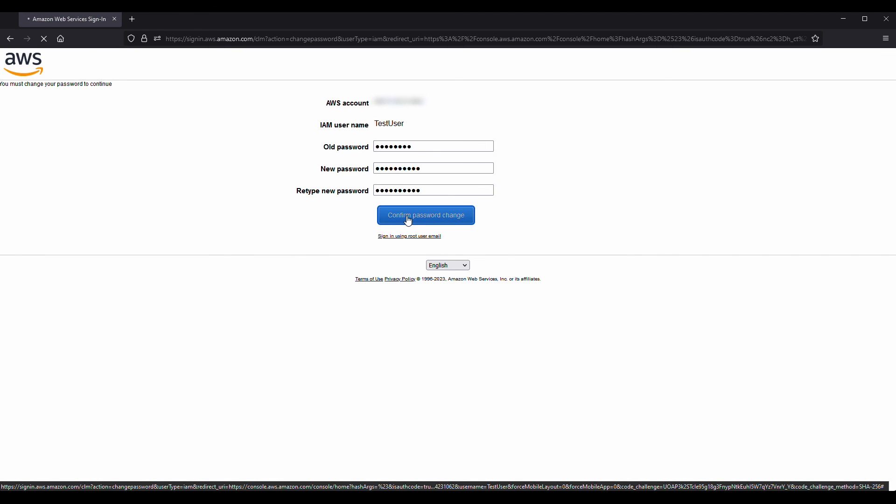
pyautogui.click(425, 215)
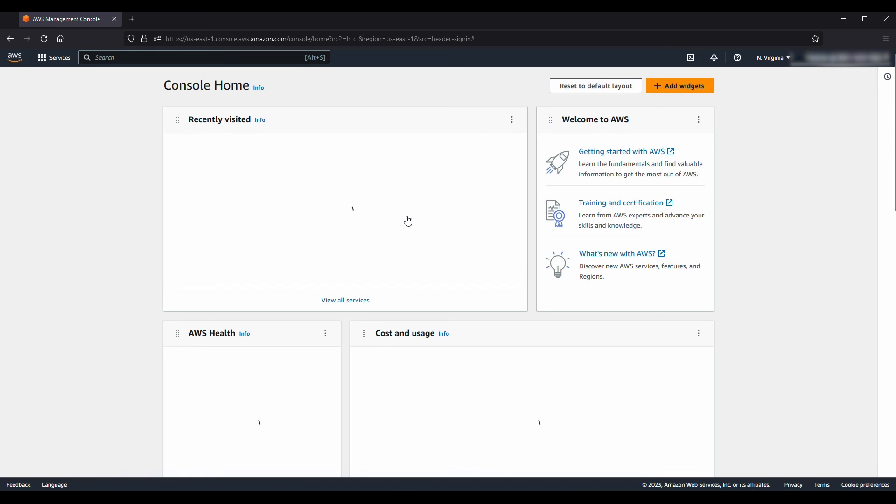